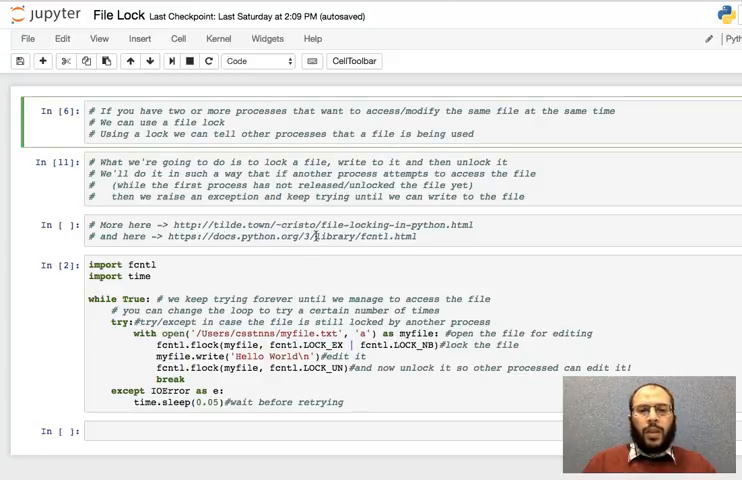
pyautogui.click(300, 230)
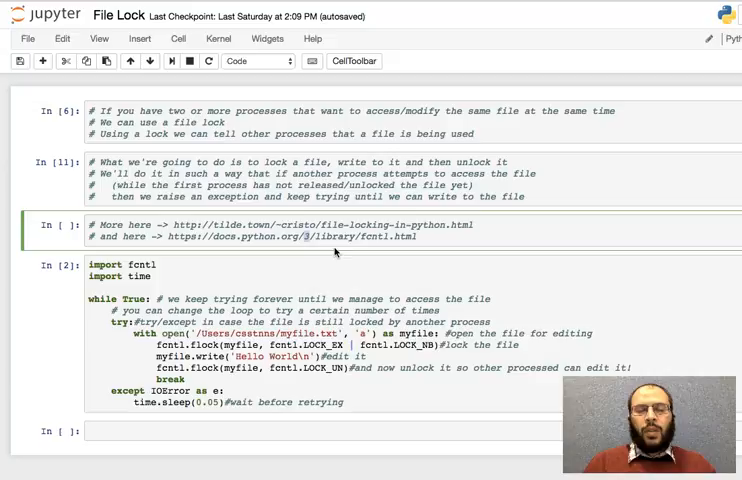